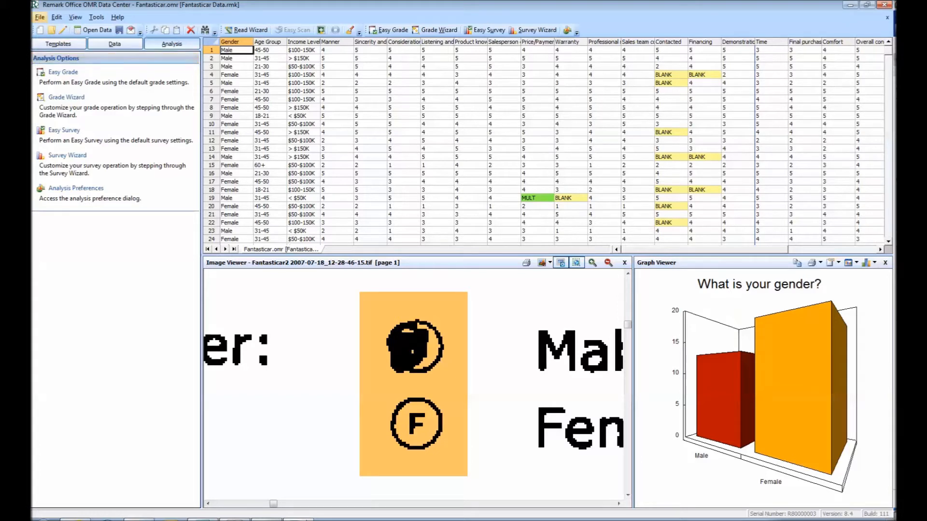
Start Save Data As from the File menu for the Fantasticar survey data.
left_click(38, 16)
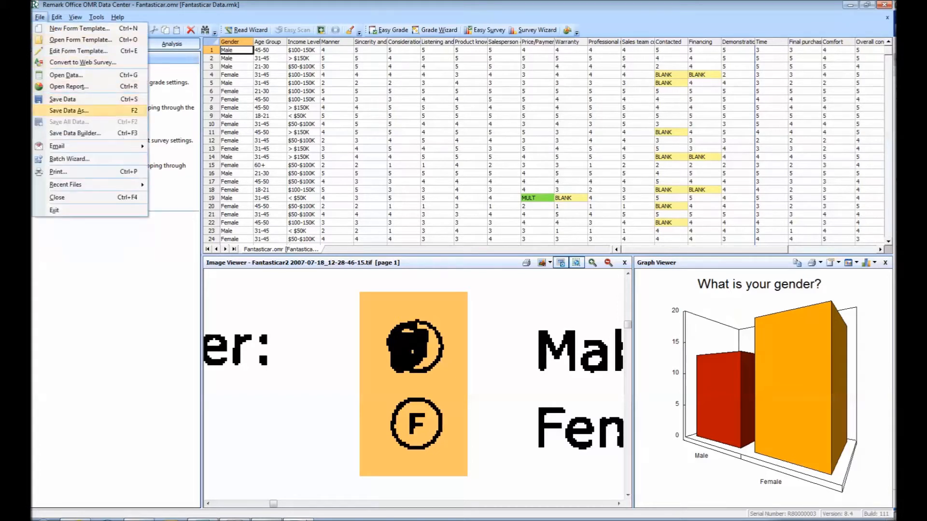
left_click(68, 110)
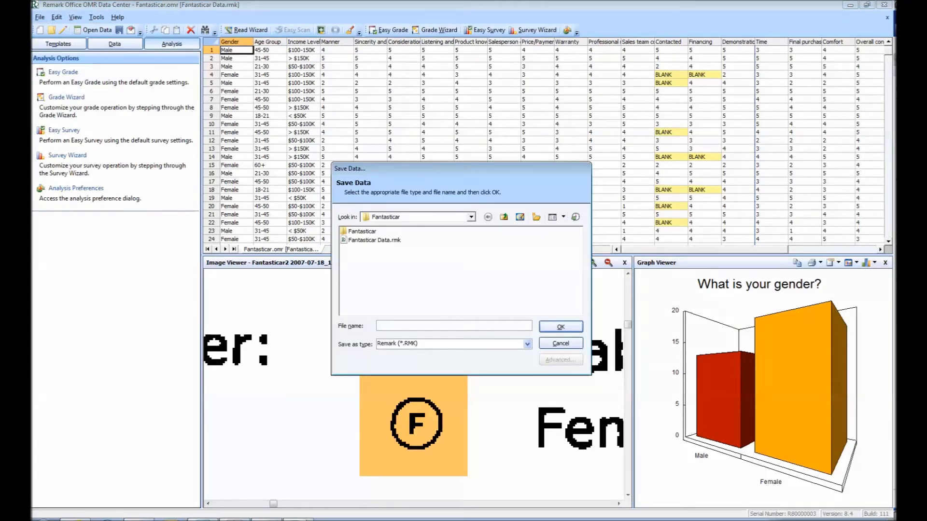
Enter the file name 'Fantasticar Data' and show the available save formats.
type("Fantasticar Data")
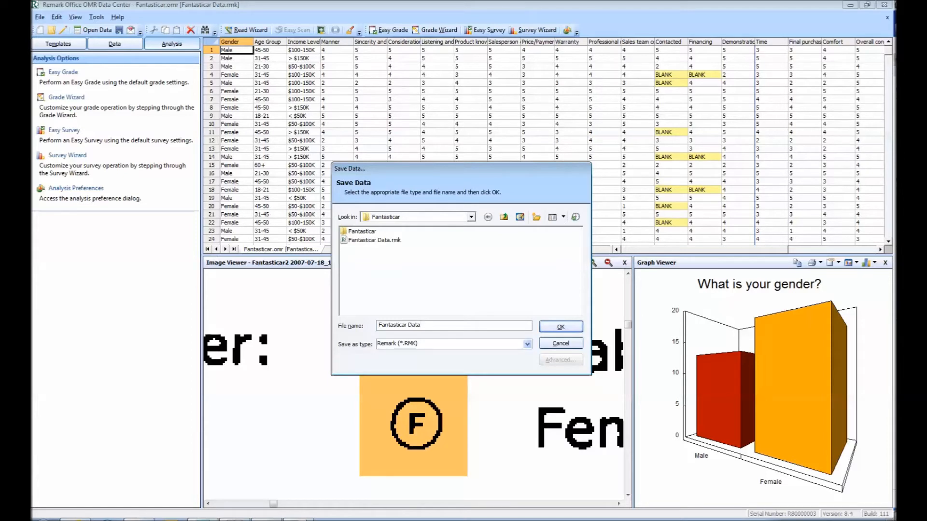
left_click(525, 344)
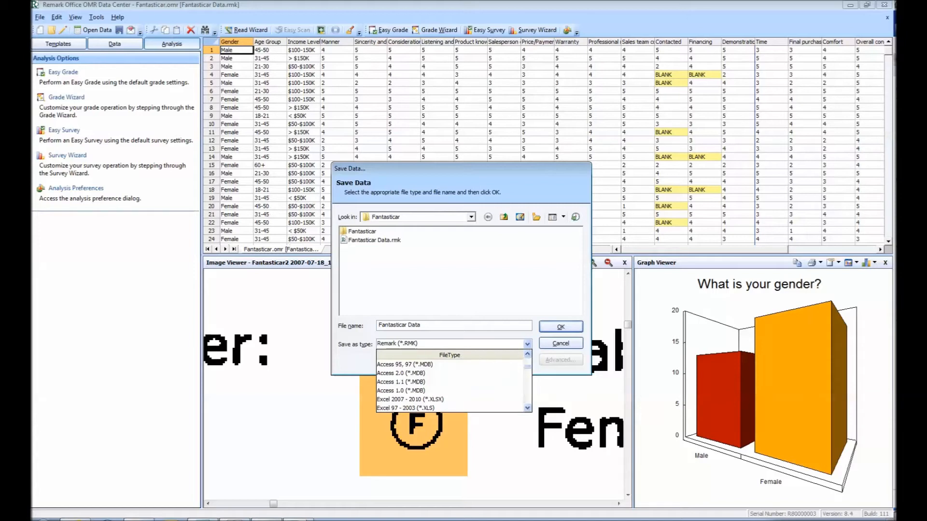
Save the data as Excel 2007-2010 (.xlsx) with sheet name 'Fantasticar Data'.
left_click(409, 400)
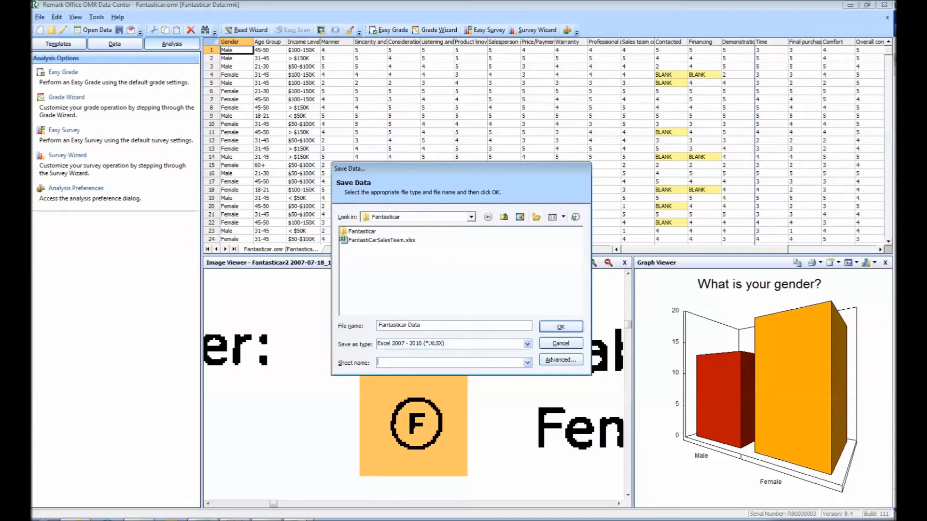
type("Fantasticar Data")
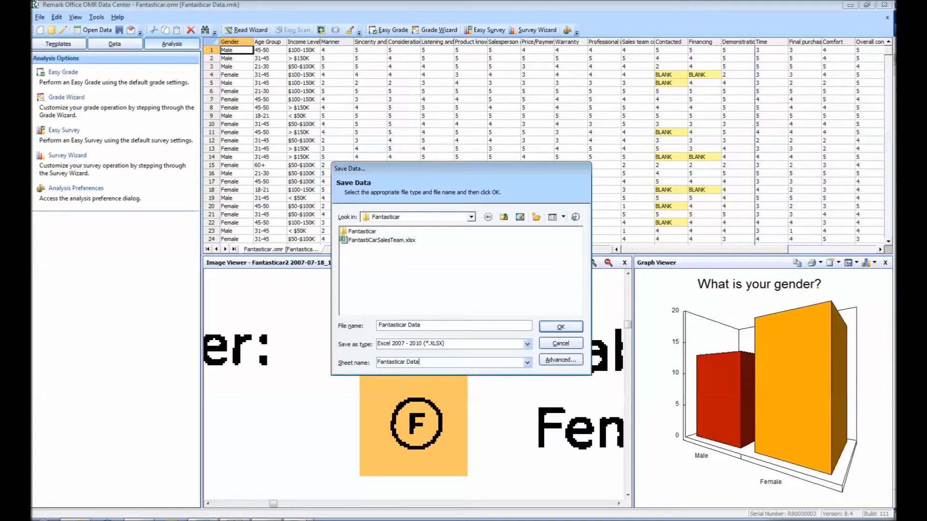
left_click(559, 359)
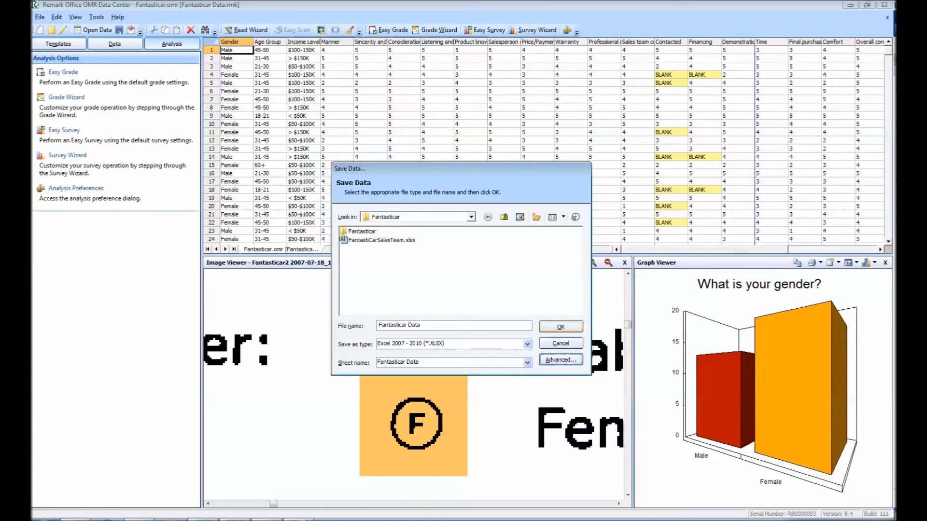
left_click(558, 326)
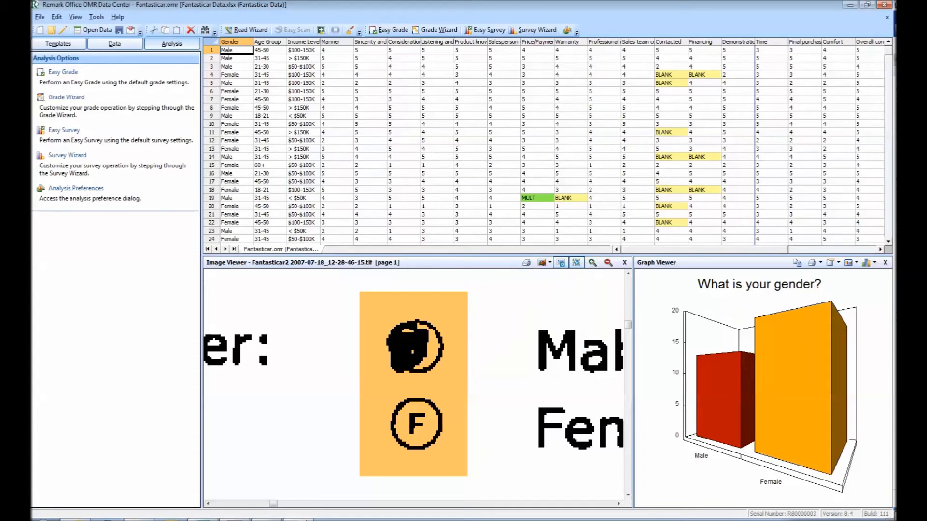
Locate Fantasticar Data.xlsx in its folder and launch it in Excel.
left_click(93, 30)
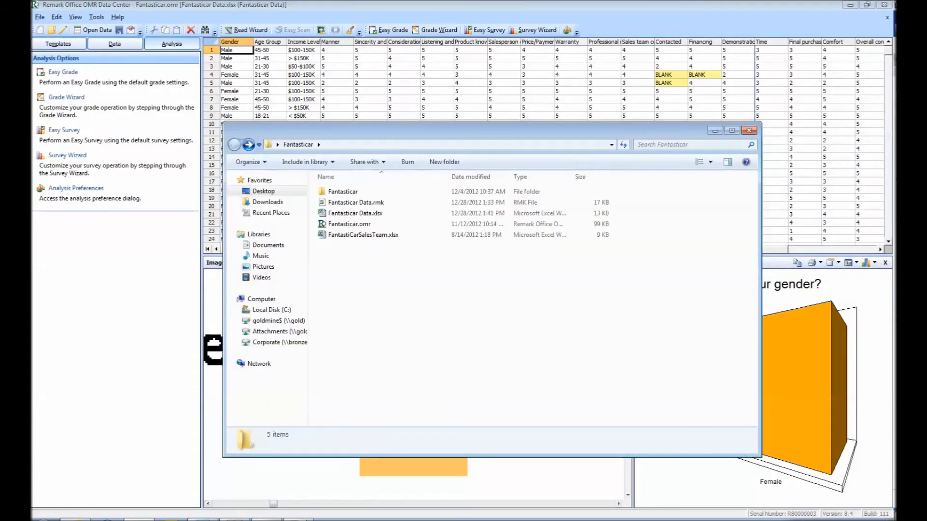
left_click(354, 213)
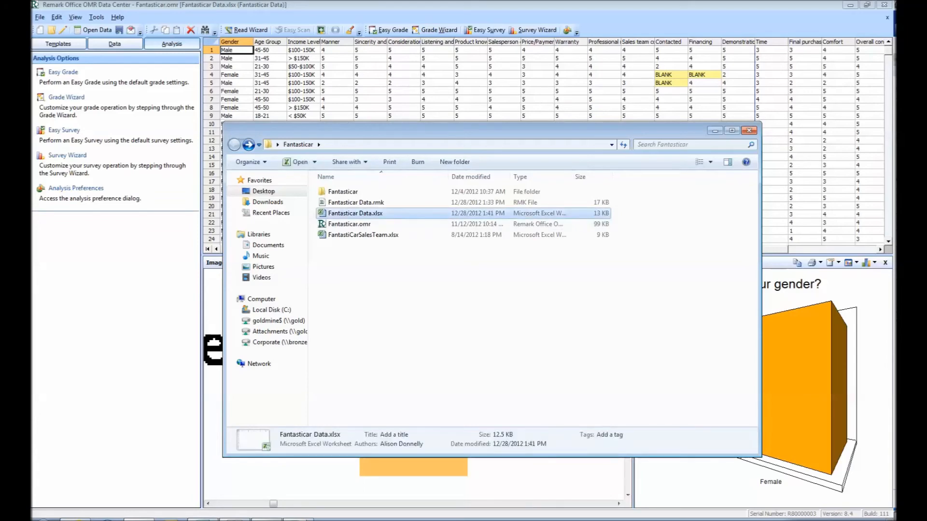
double_click(355, 212)
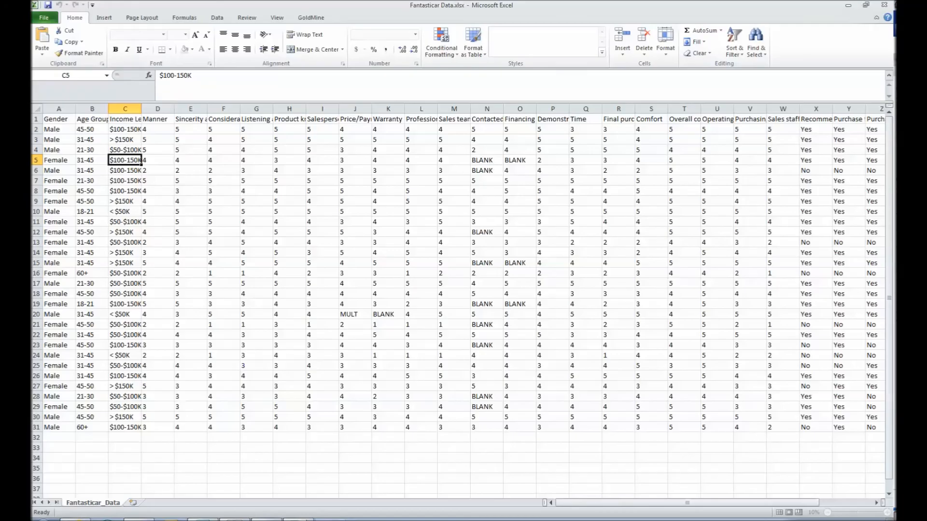